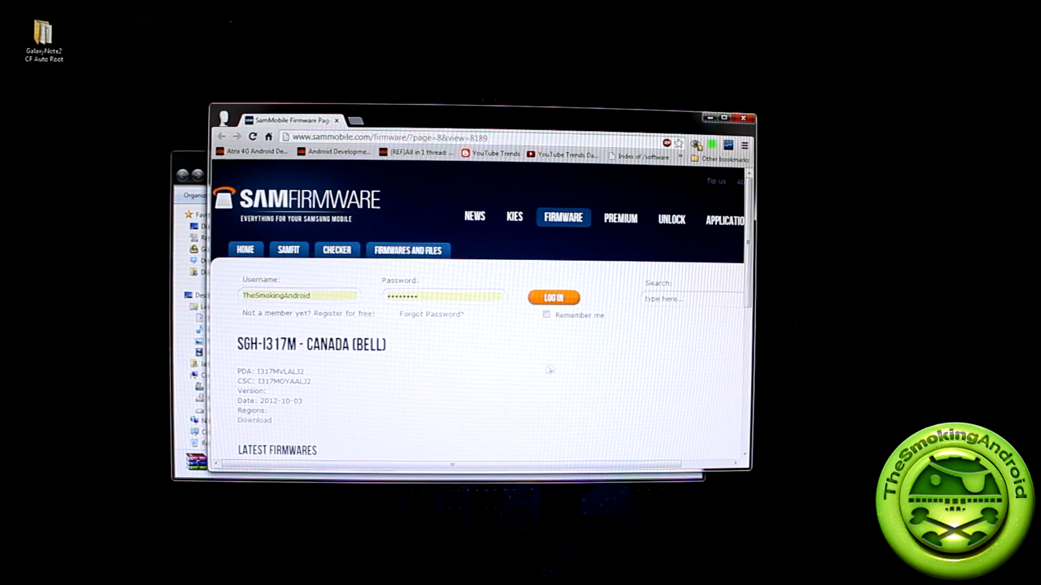
Select the downloaded stock firmware archive in the Galaxy Note 2 Stock Firmware folder.
scroll(down, 3)
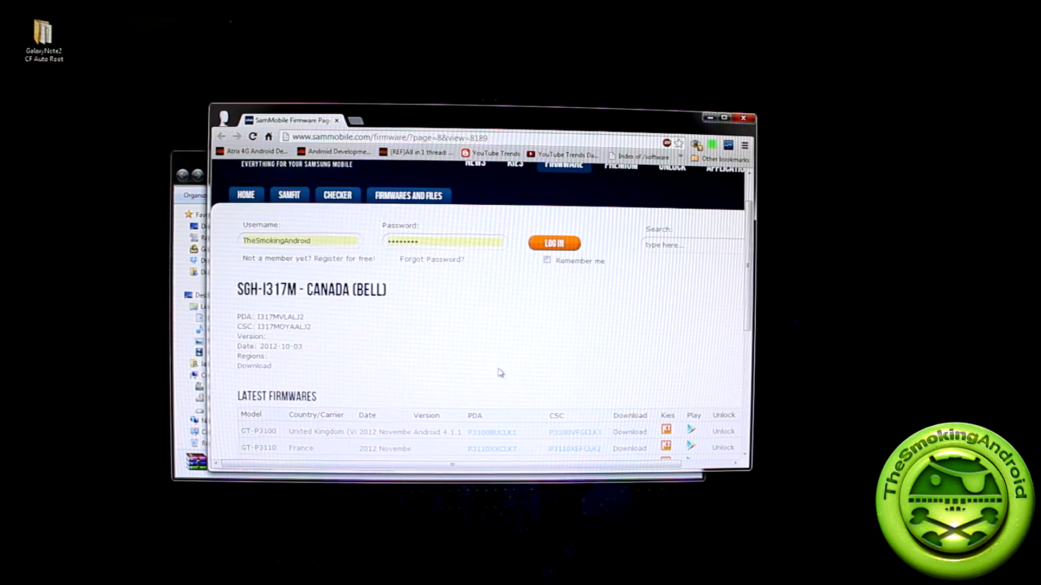
mouse_move(342, 337)
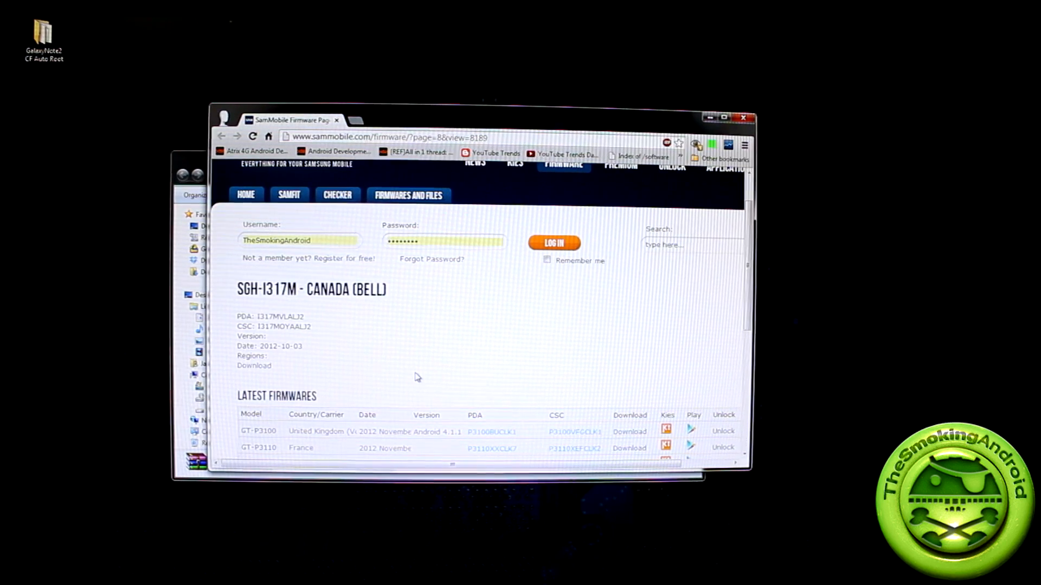
mouse_move(375, 378)
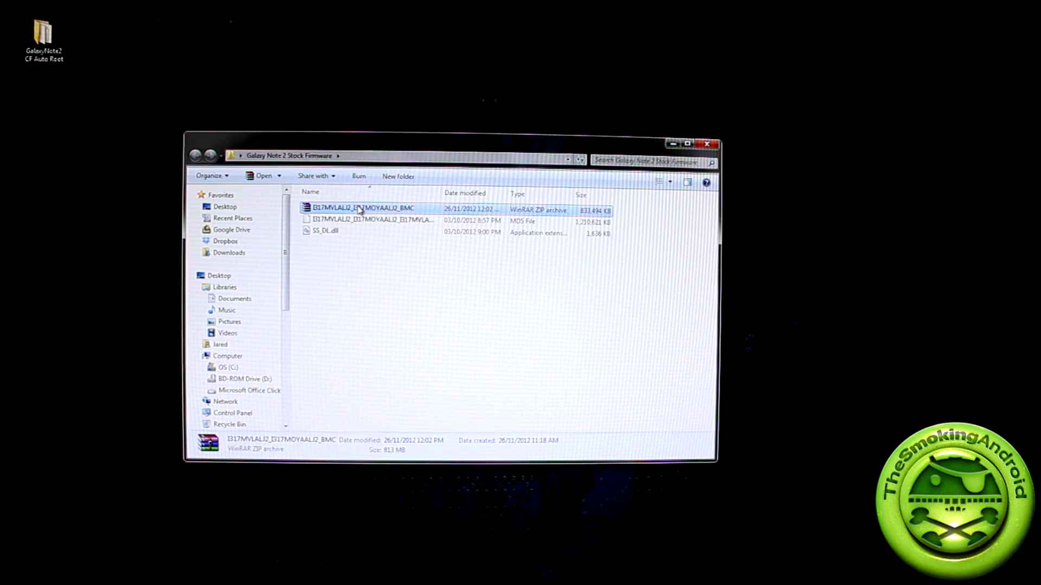
click(365, 221)
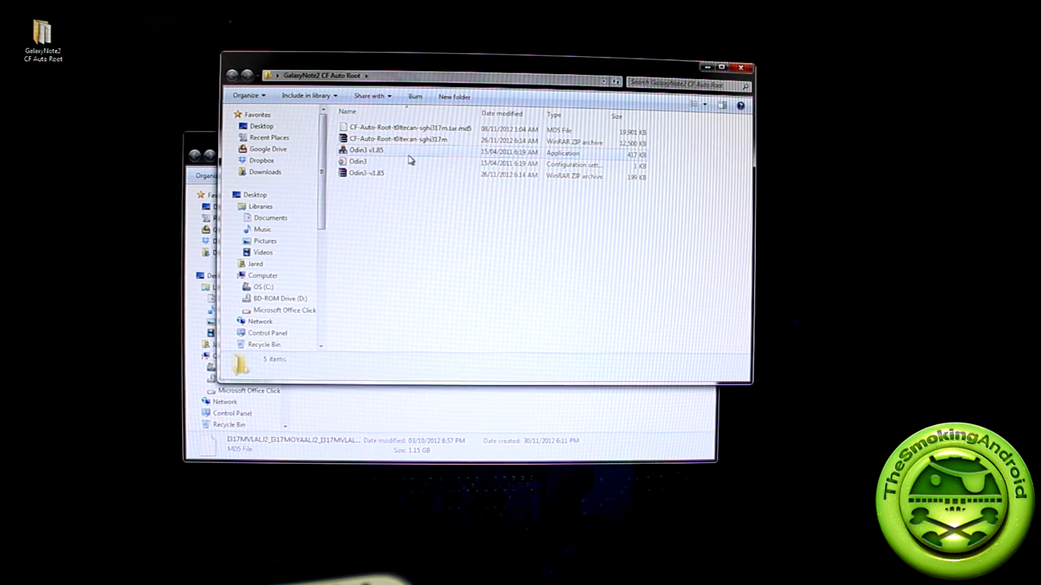
mouse_move(365, 150)
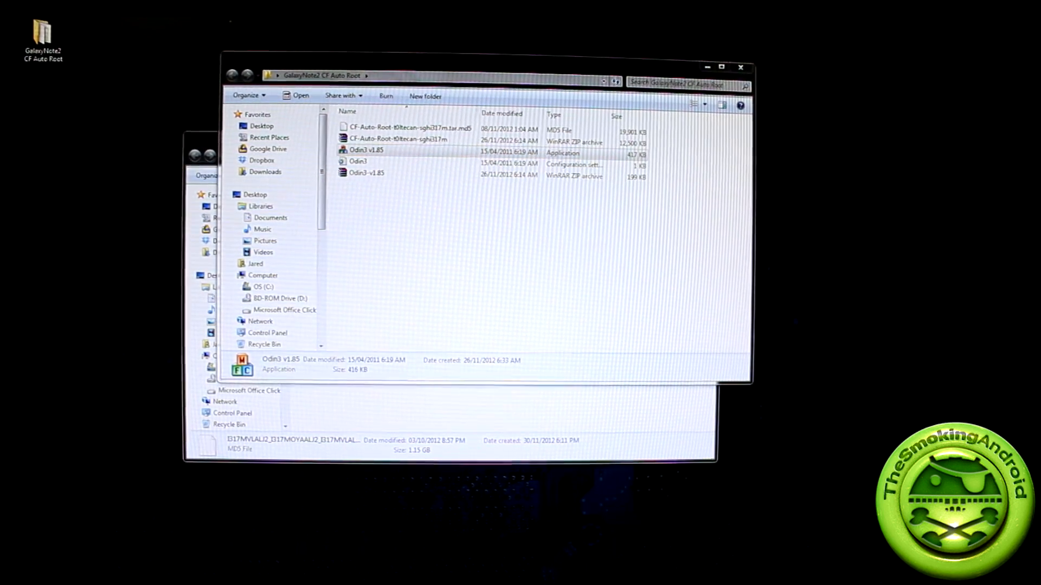
Run Odin3 v1.85.exe from the GalaxyNote2 CF Auto Root folder.
double_click(366, 150)
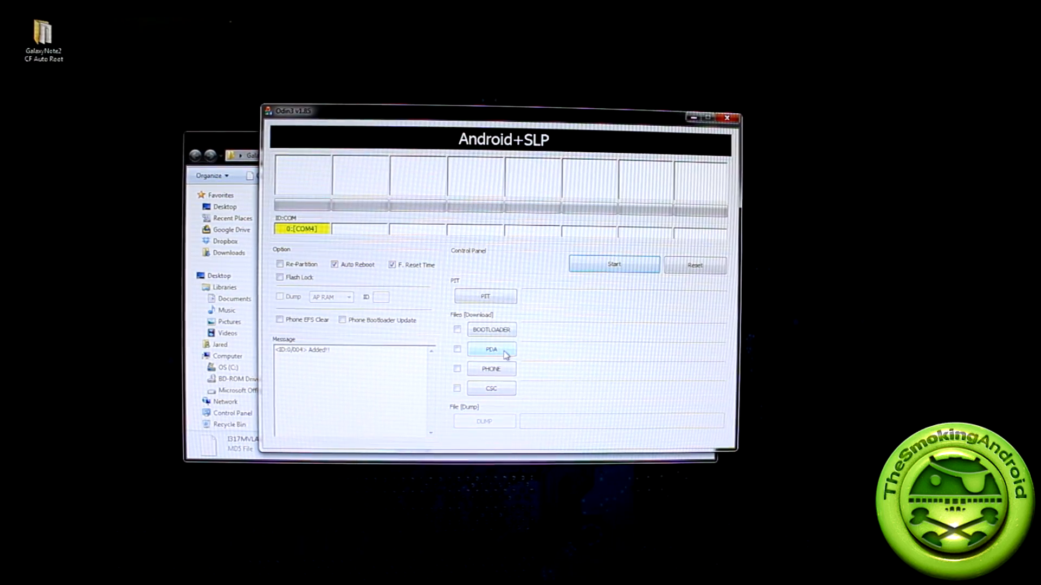
Open the PDA file chooser with the phone detected on COM4.
click(491, 349)
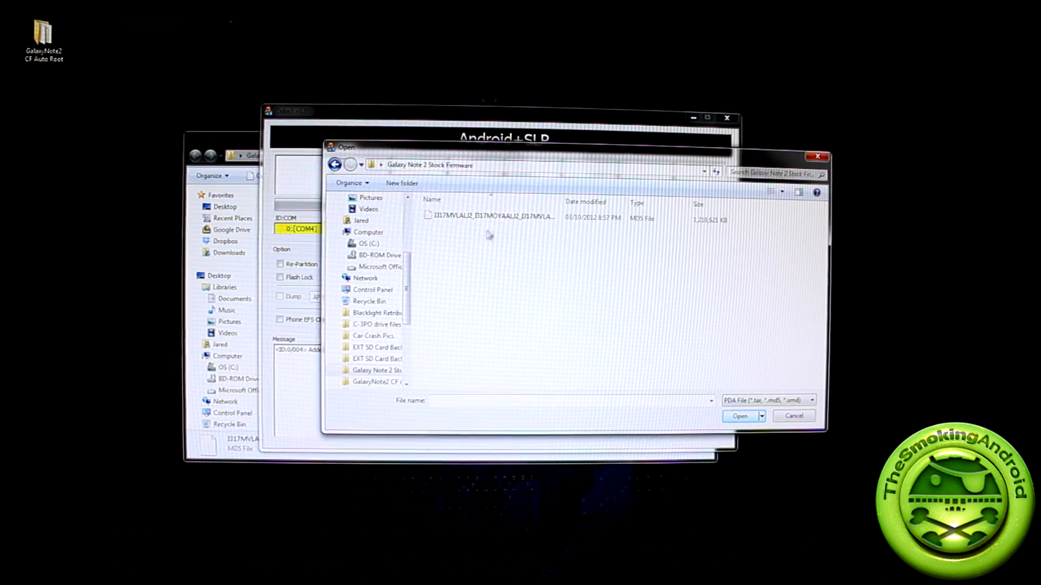
Load the I317MVLALJ2 .tar.md5 file into the PDA slot.
click(492, 218)
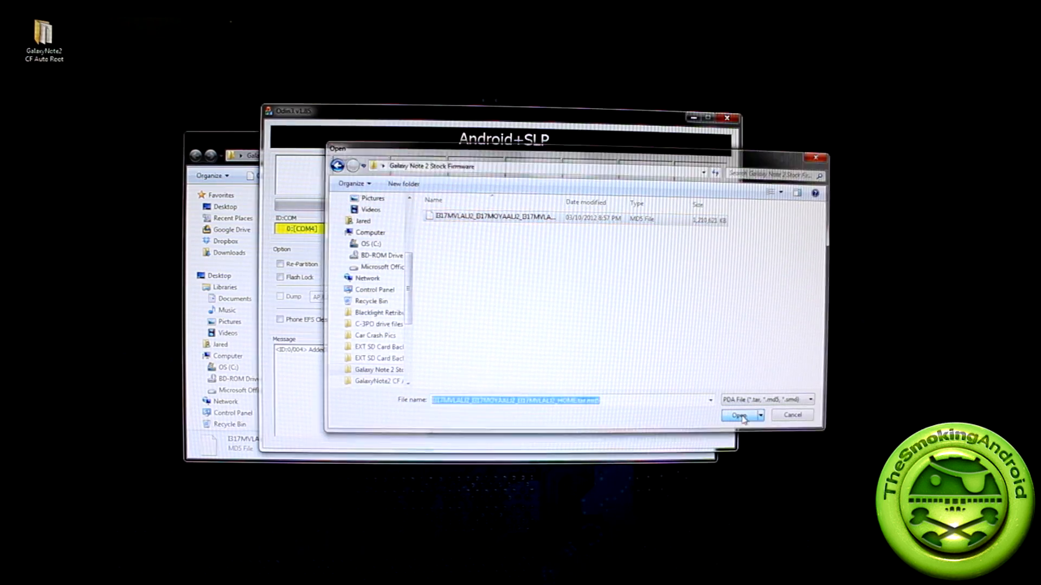
click(739, 416)
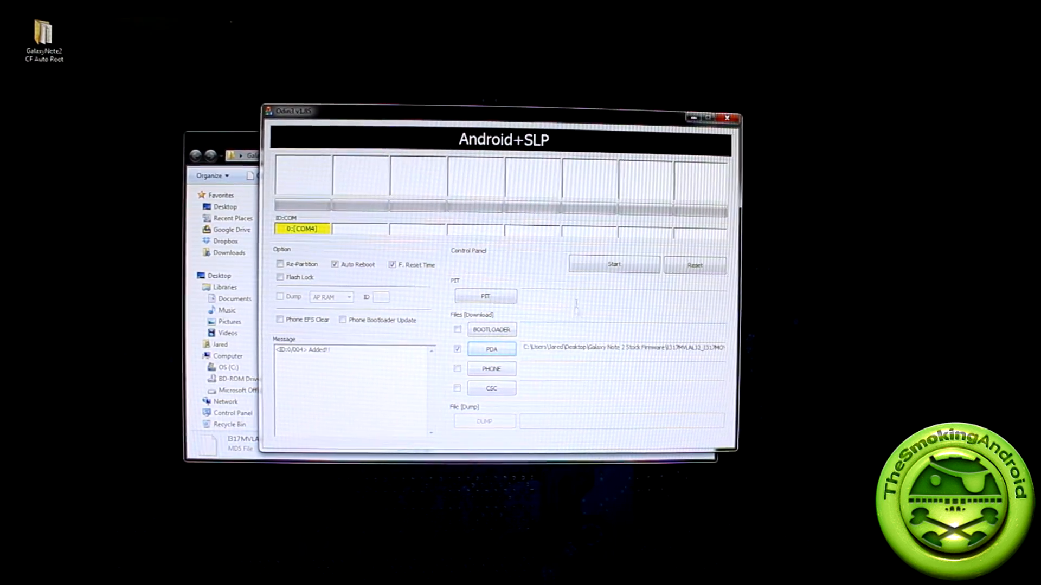
Flash the stock firmware with Auto Reboot and F. Reset Time left checked.
click(491, 349)
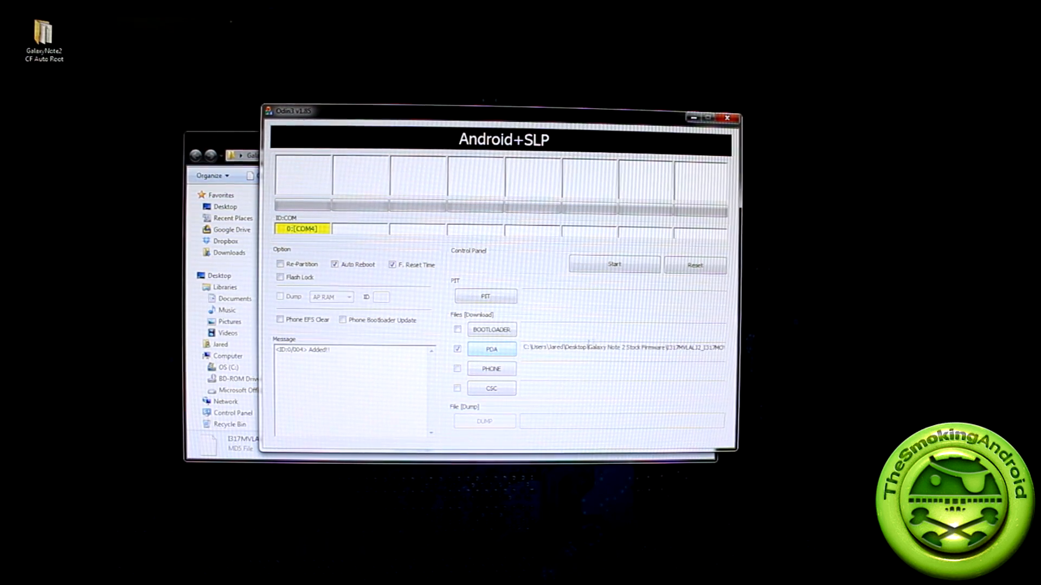
click(613, 264)
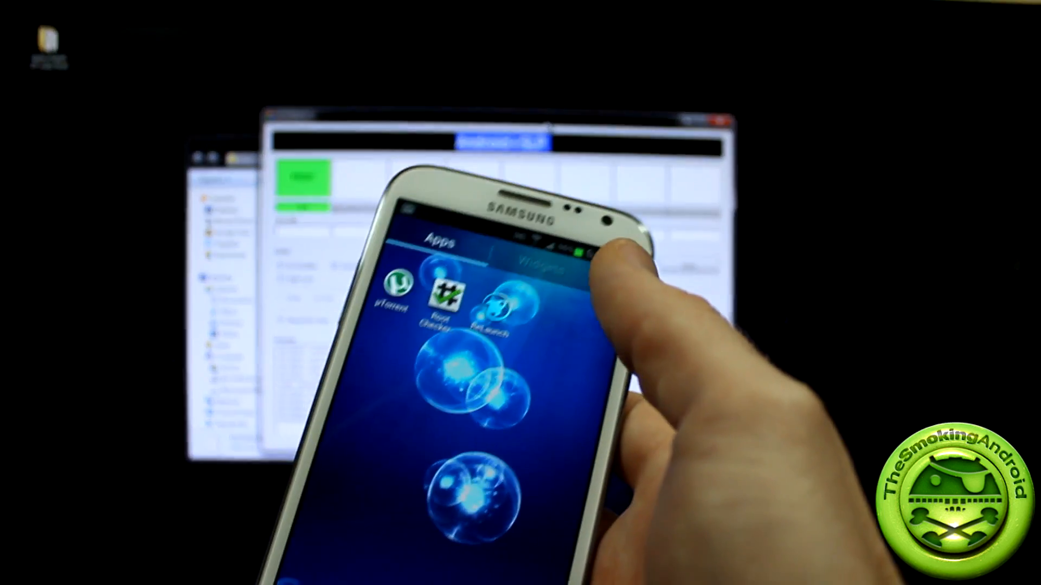
Run Verify Root in Root Checker Basic on the Galaxy Note 2.
click(440, 299)
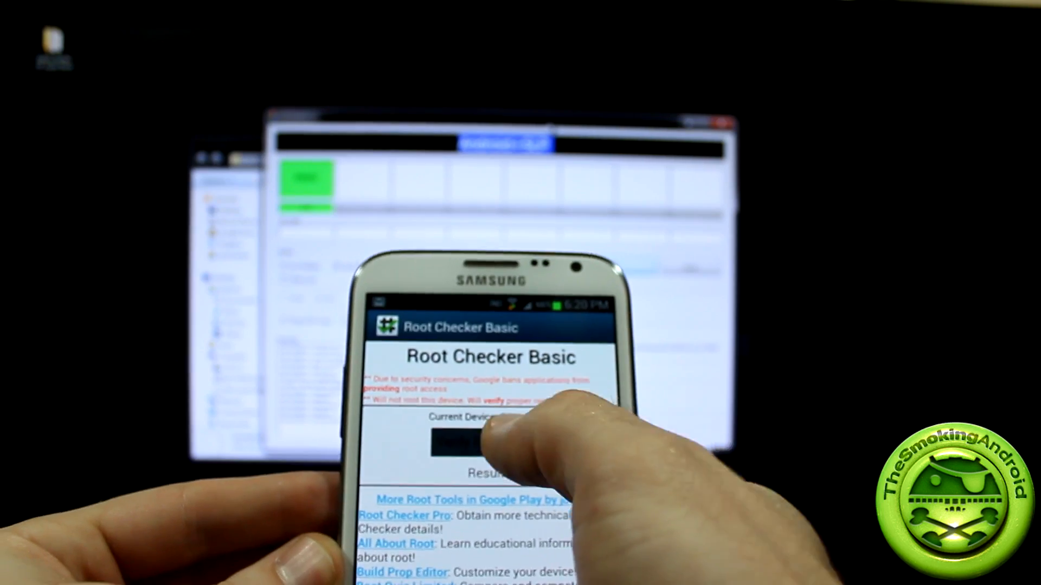
click(479, 442)
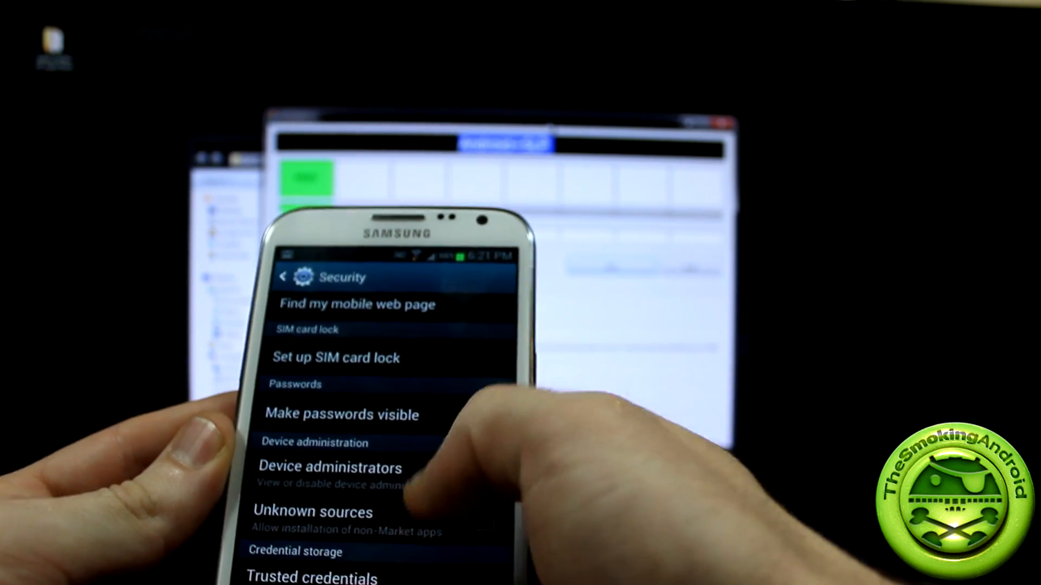
Reach the Factory data reset screen via Settings > Back up and reset.
scroll(down, 3)
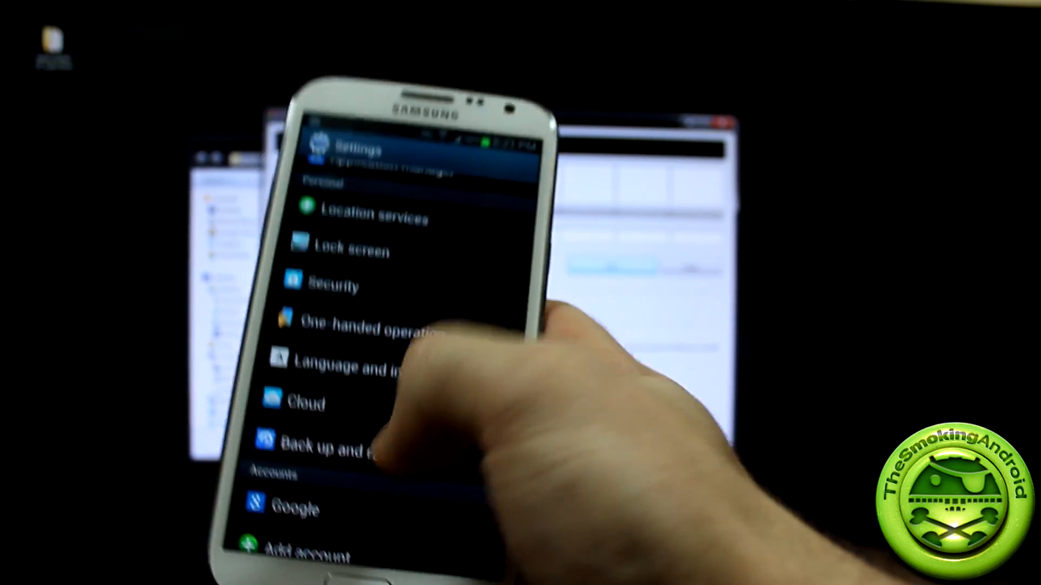
click(342, 441)
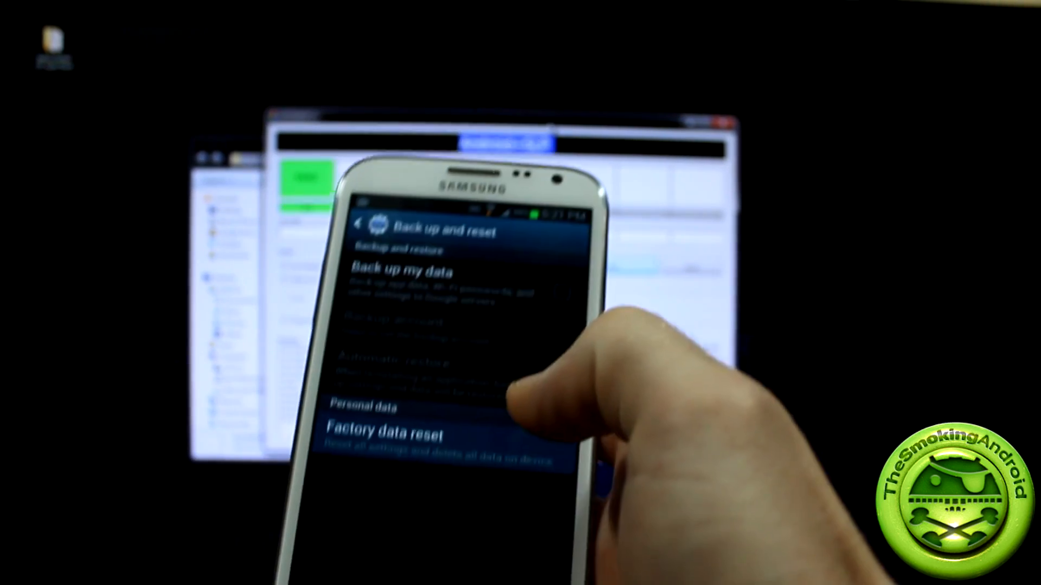
click(383, 435)
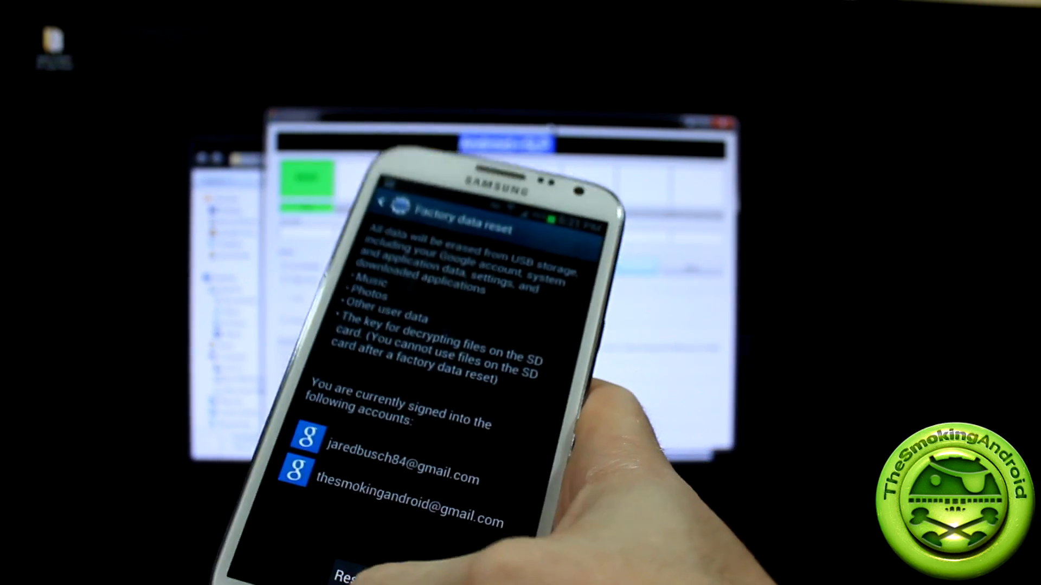